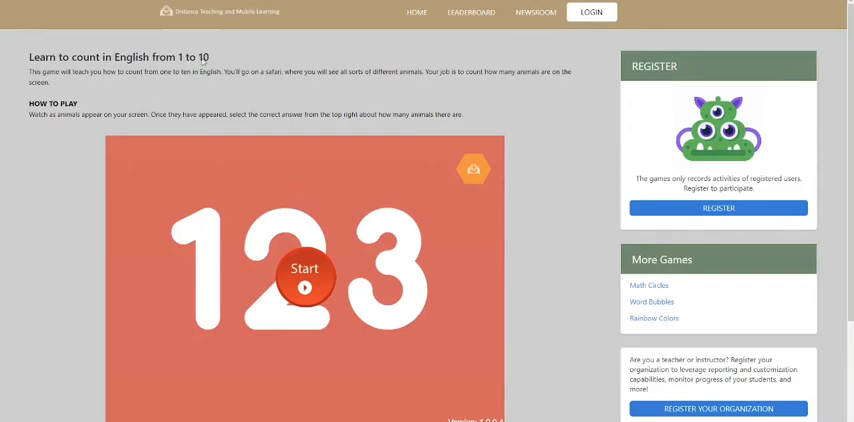
- Scroll down until the counting game window and its Start button are fully visible
scroll("down", 3)
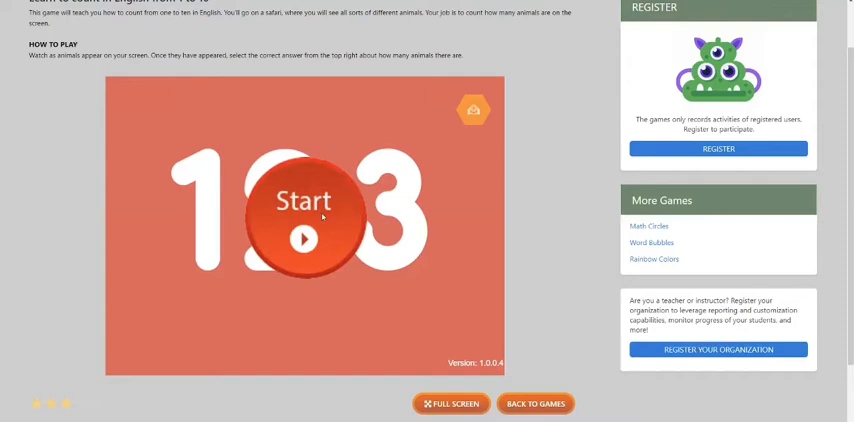
- Start the counting game so the eight-parrot round appears
left_click(303, 225)
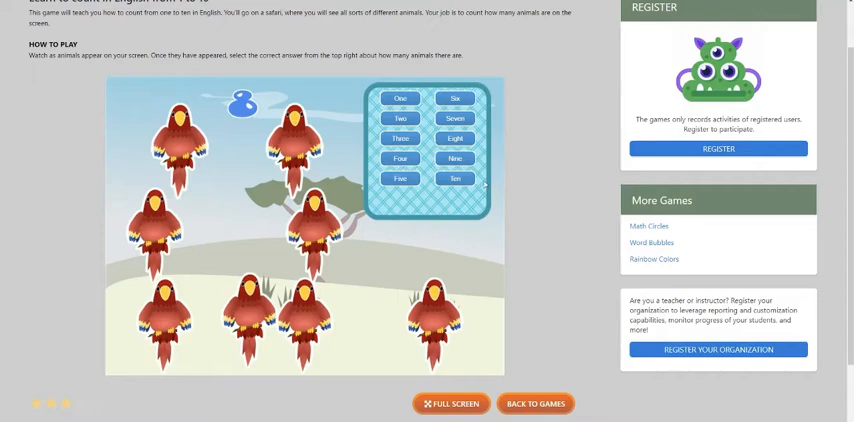
- Answer 'Eight' for the parrots to advance to the tiger round
left_click(455, 138)
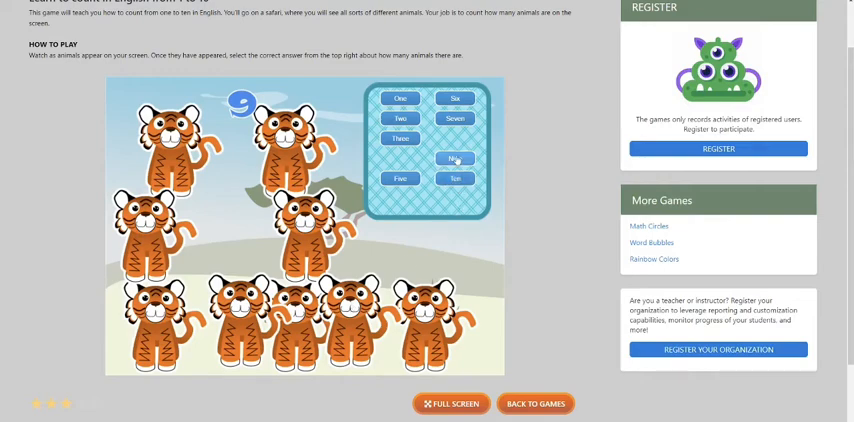
- Answer 'Nine' for the tigers and 'Ten' for the snakes
left_click(455, 158)
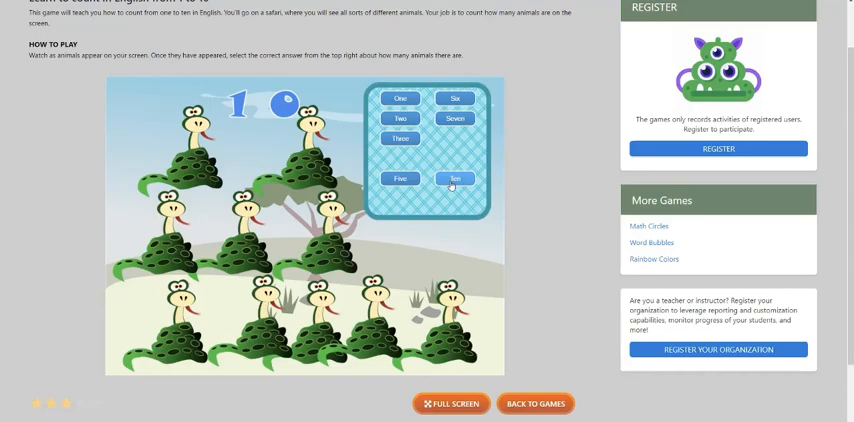
left_click(456, 178)
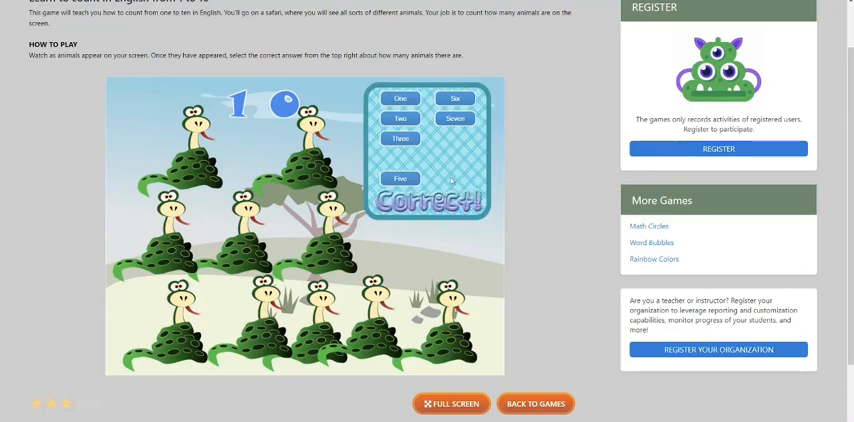